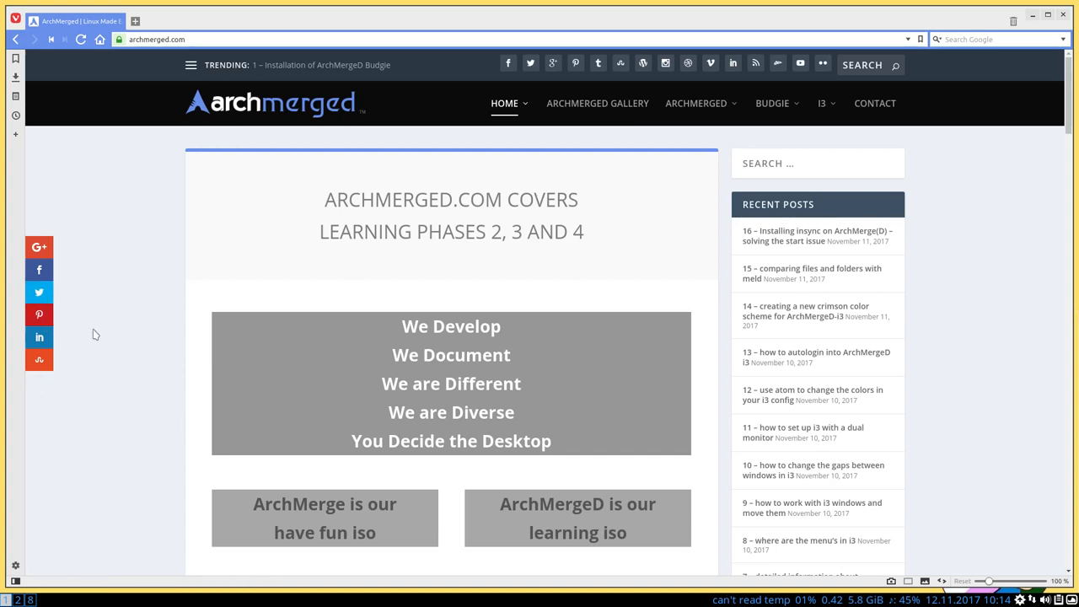
pyautogui.moveTo(108, 357)
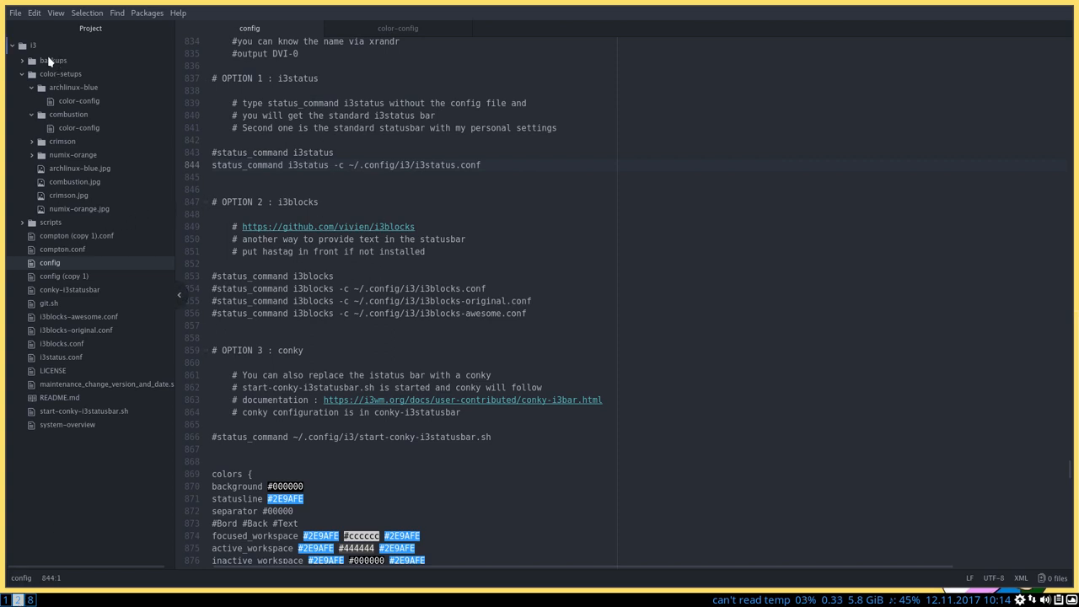
pyautogui.moveTo(34, 46)
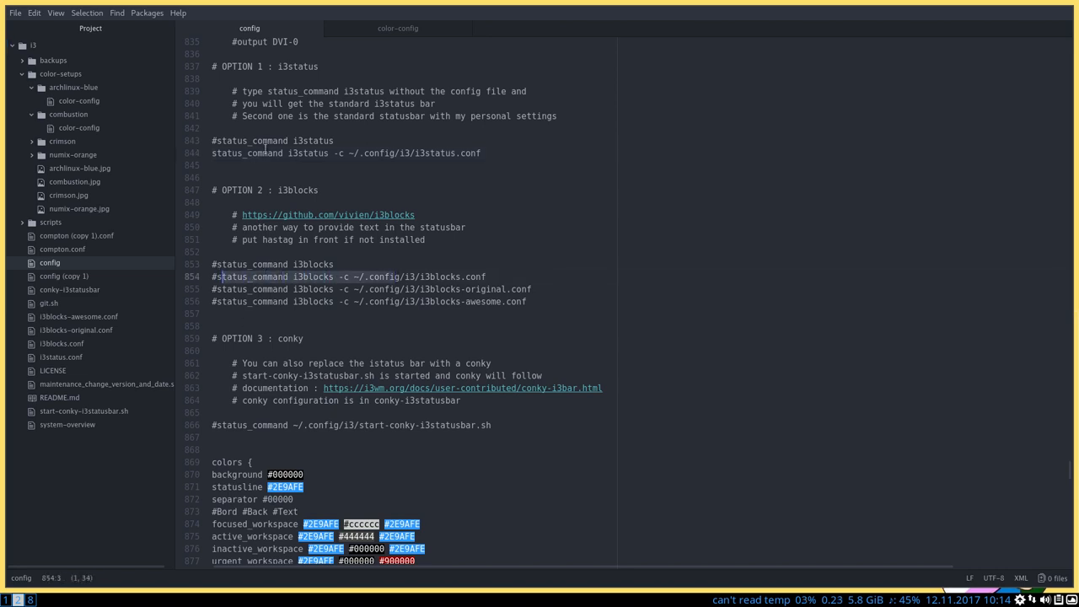
# - Open i3status.conf from the project tree and reveal its SENSORS SETTING cpu_temperature section
pyautogui.click(236, 151)
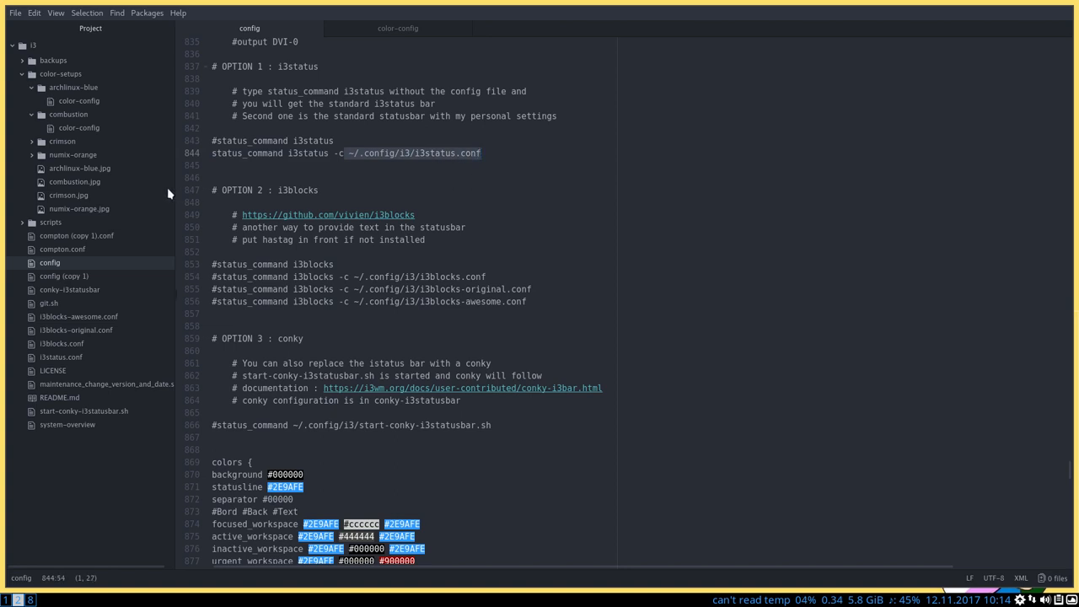
pyautogui.moveTo(74, 294)
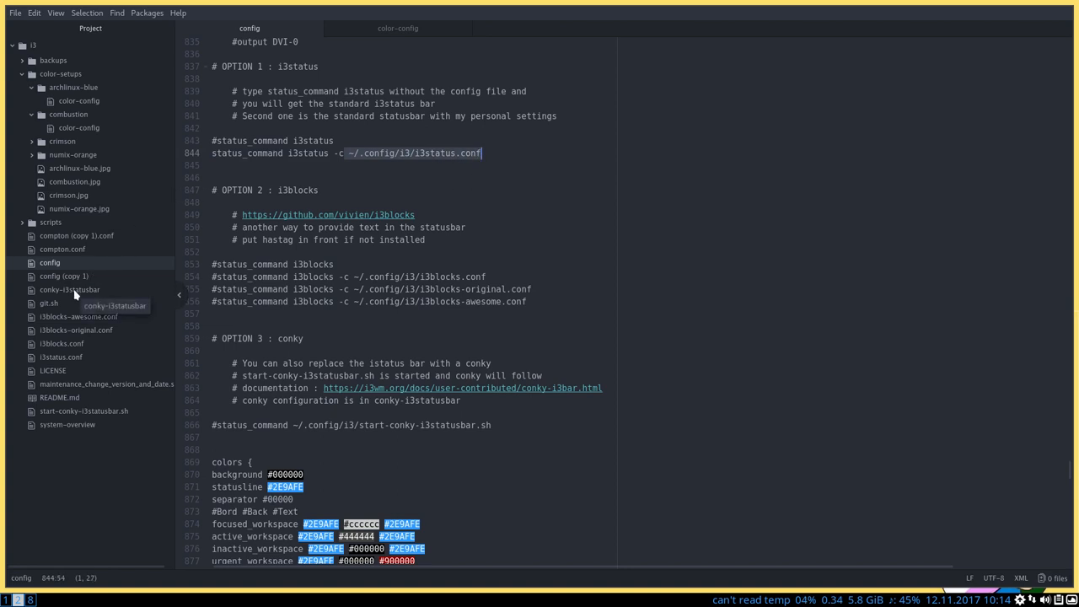
pyautogui.moveTo(84, 367)
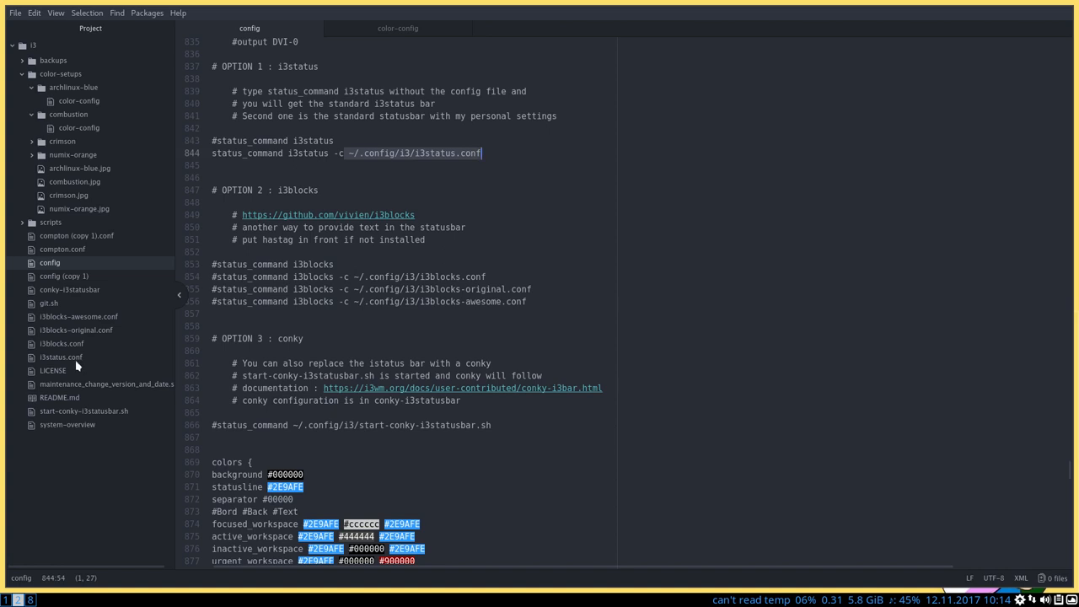
pyautogui.click(61, 358)
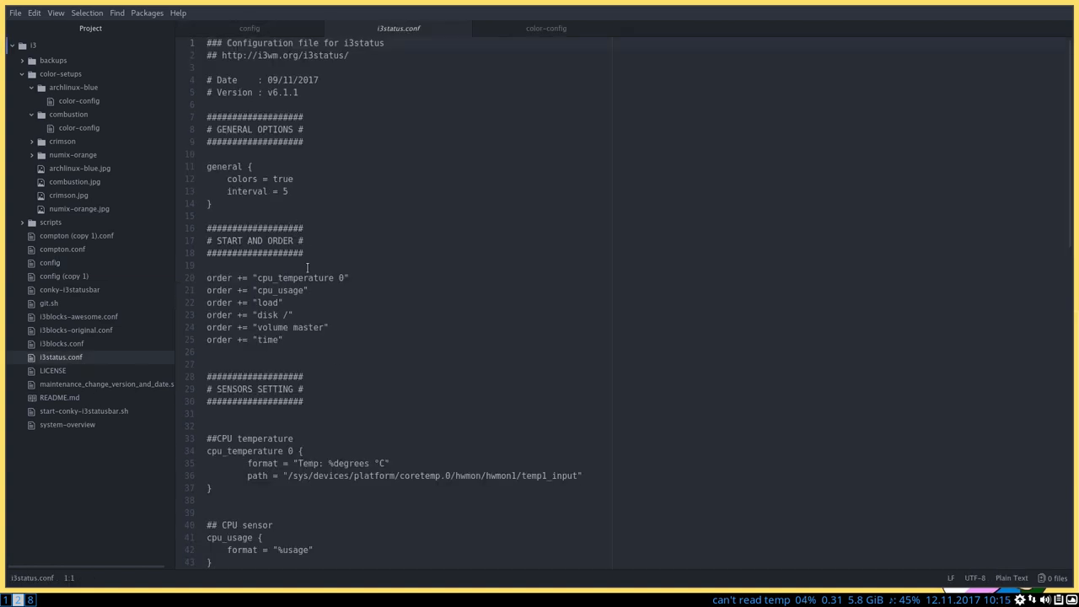
pyautogui.scroll(-3)
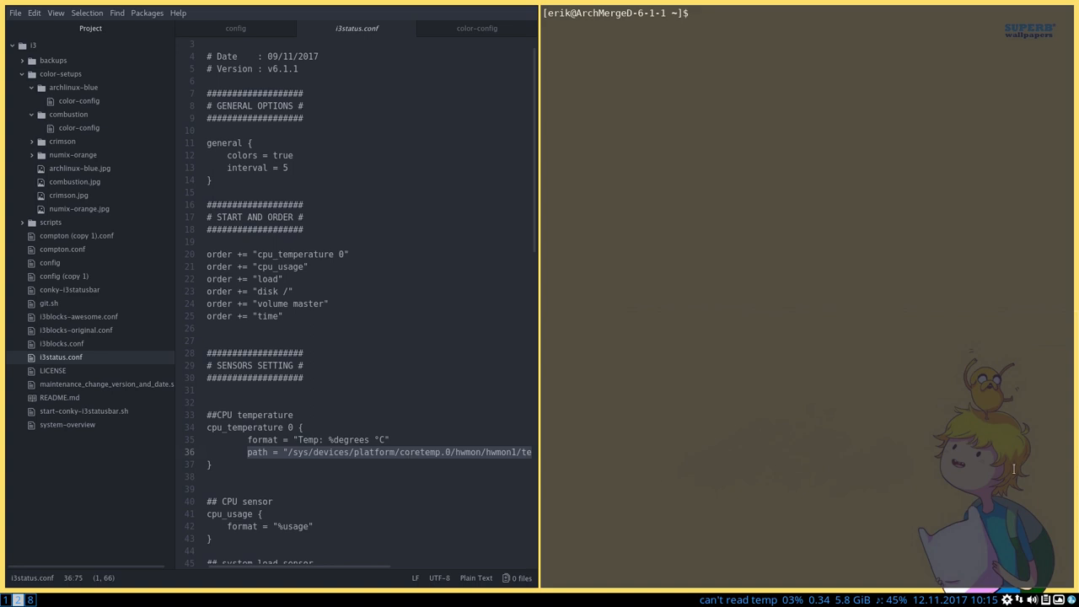
# - Close the terminal, reopen one with a partial 'cd /sy' command, then close it again
pyautogui.press('Super+shift+q')
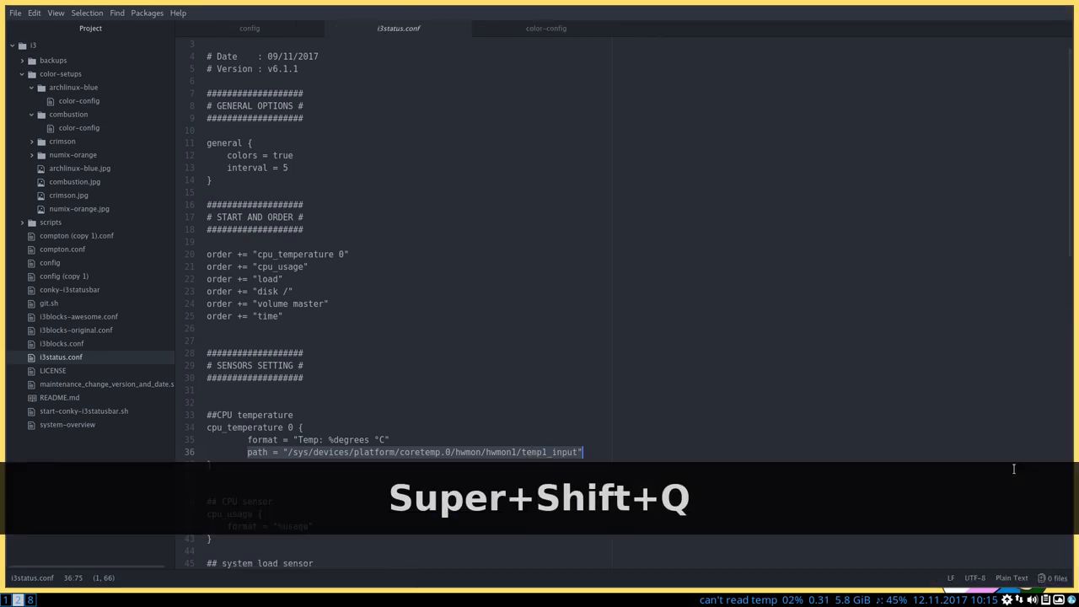
pyautogui.press('super+Return')
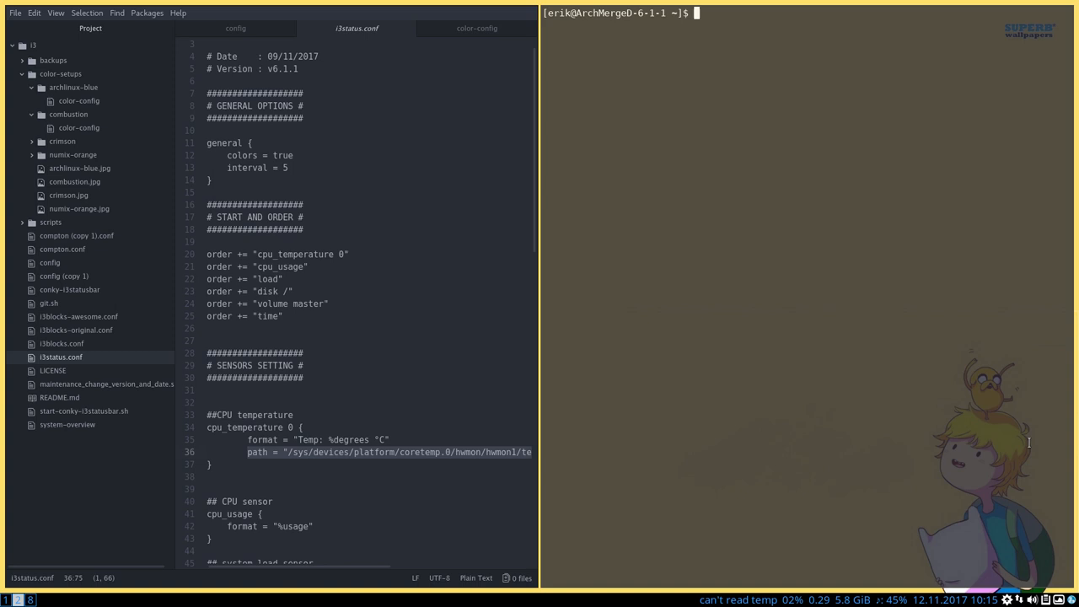
pyautogui.write('cd /')
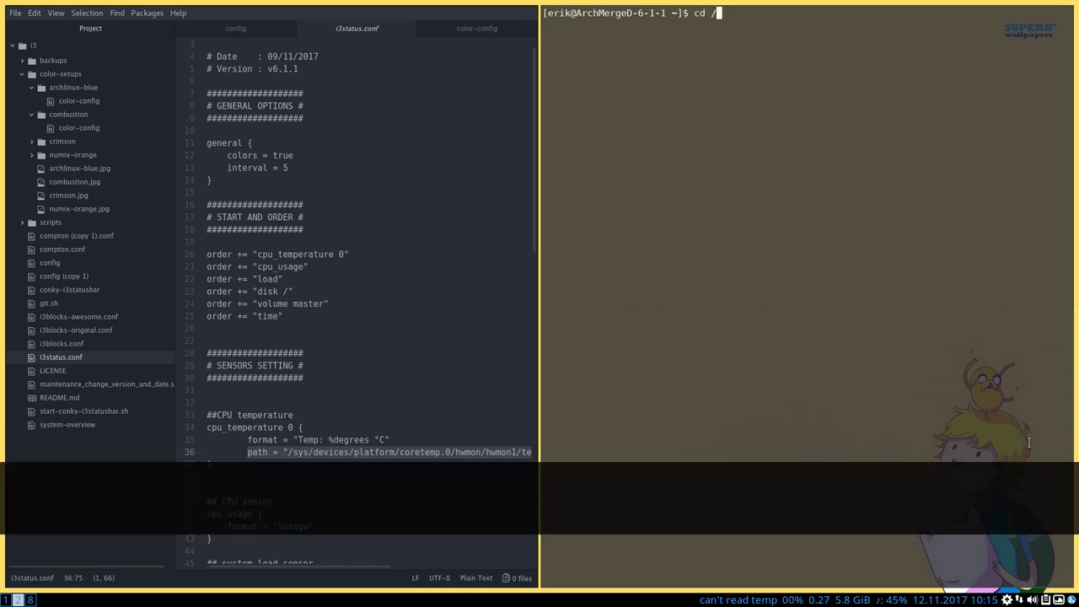
pyautogui.write('sy')
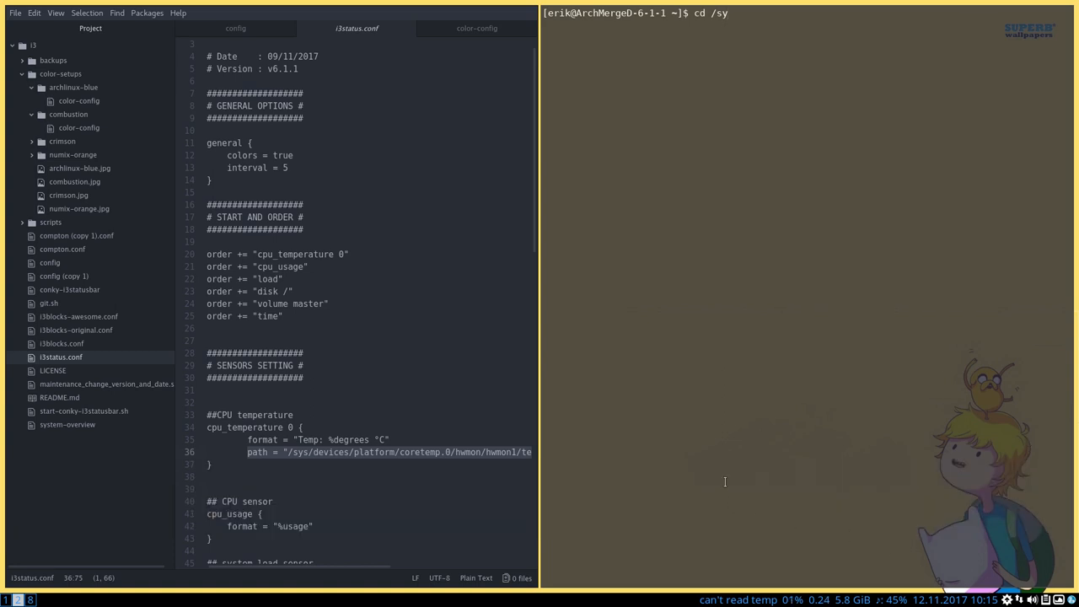
pyautogui.press('Super+Shift+q')
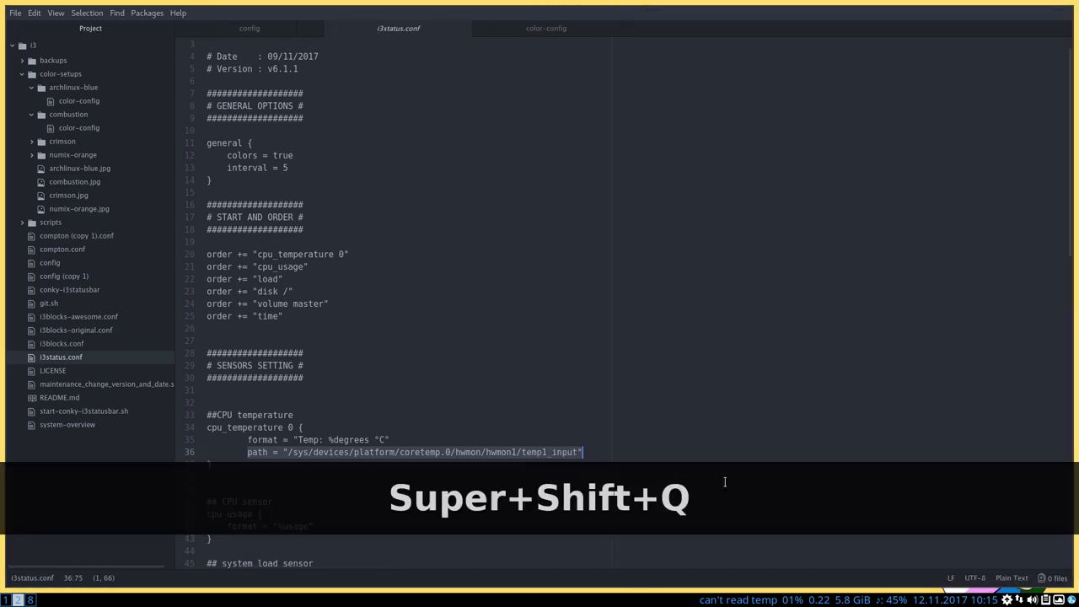
# - Launch two Thunar windows showing the /home/erik folder beside Atom
pyautogui.press('Super+Shift+Return')
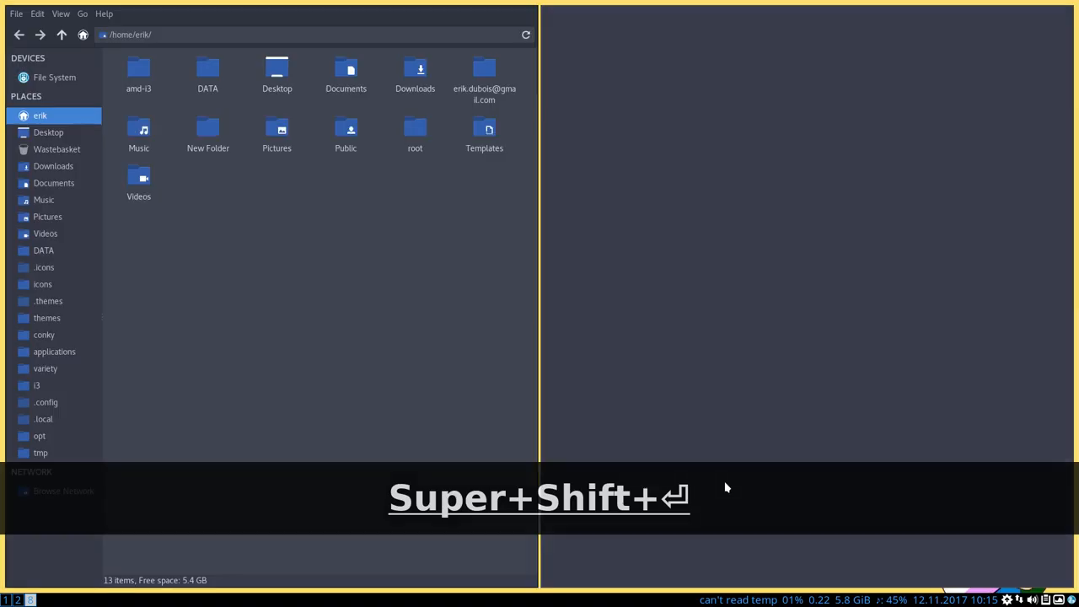
pyautogui.press('super+shift+Return')
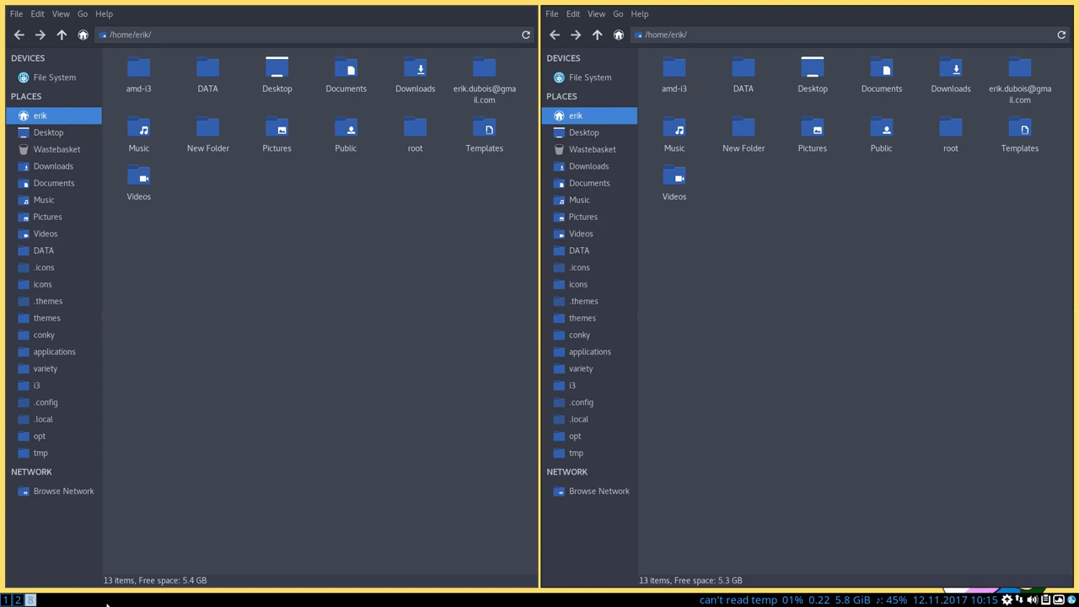
pyautogui.moveTo(715, 371)
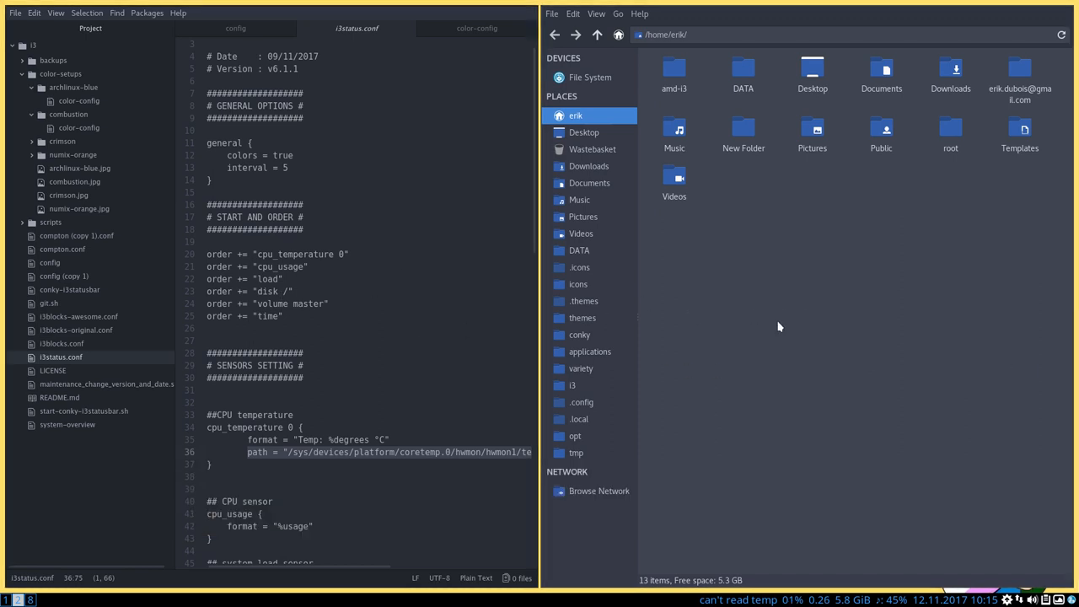
# - Navigate Thunar into /sys/devices and enter the platform folder
pyautogui.click(590, 78)
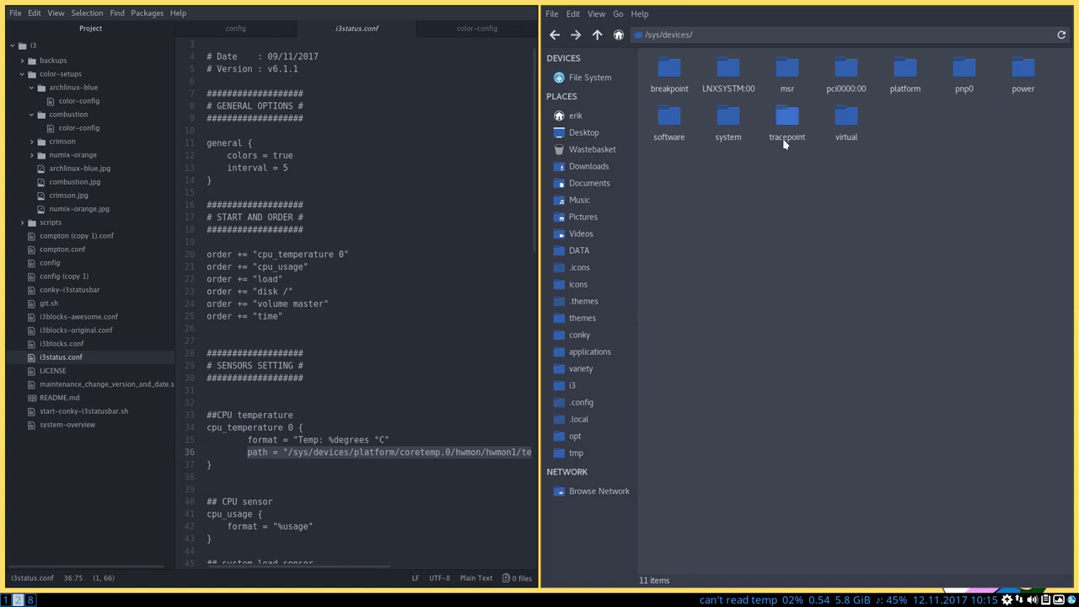
pyautogui.click(904, 70)
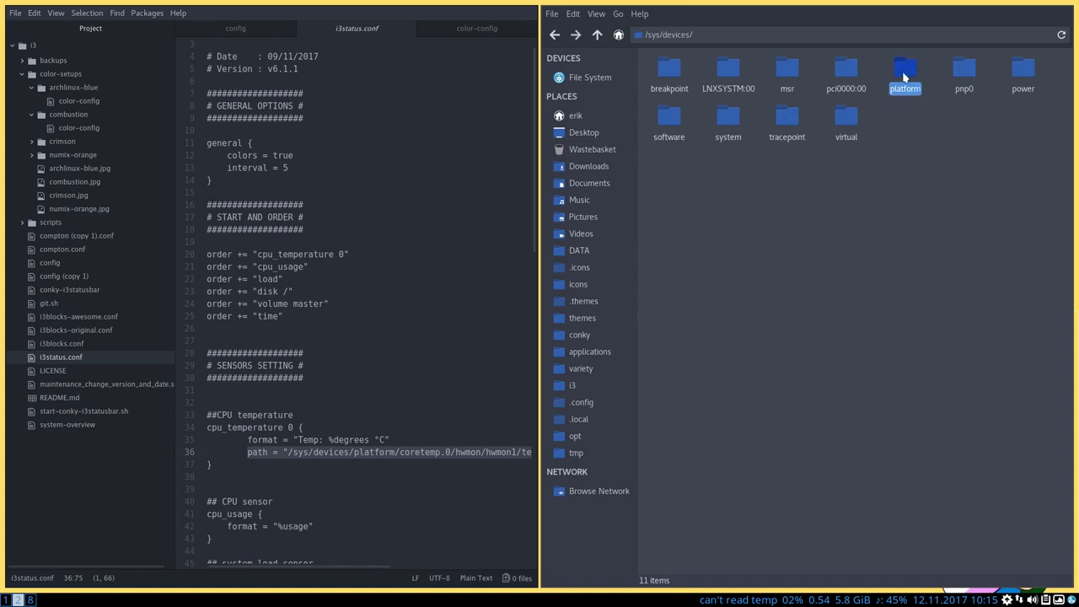
pyautogui.doubleClick(904, 69)
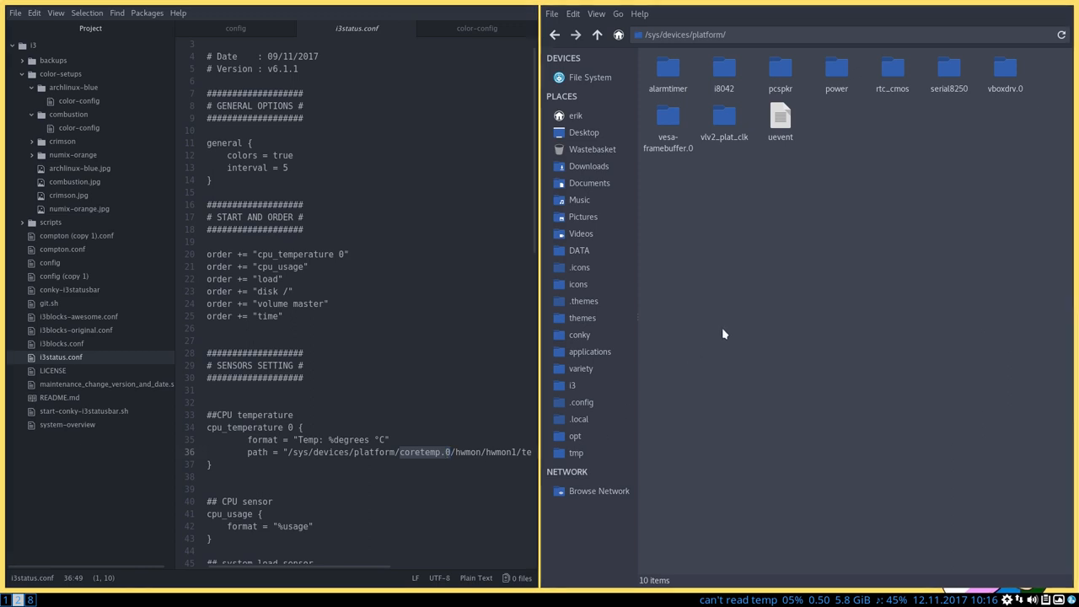
pyautogui.moveTo(769, 600)
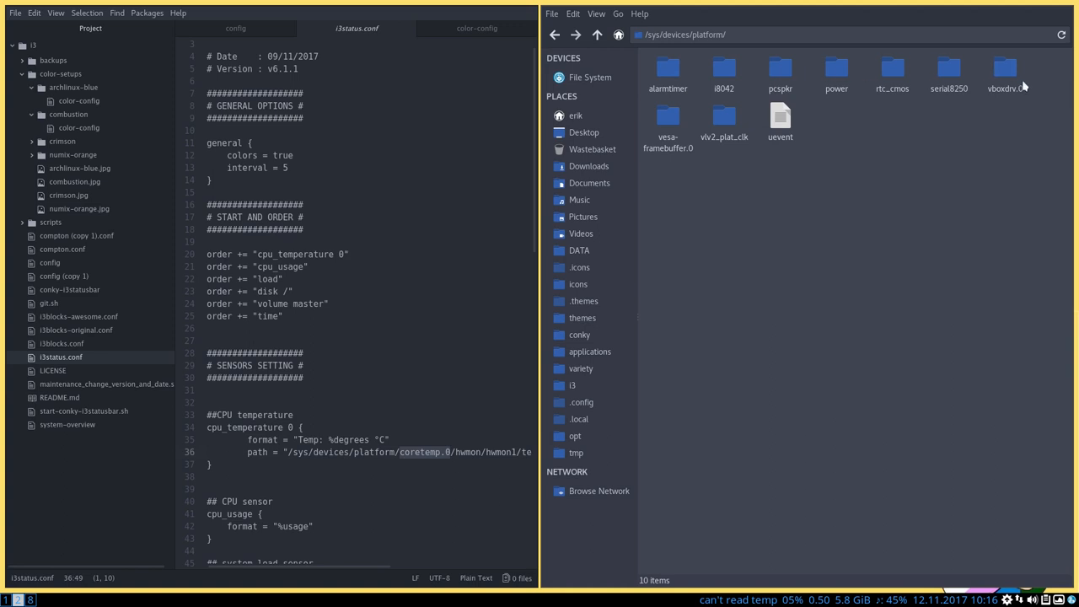
pyautogui.moveTo(740, 205)
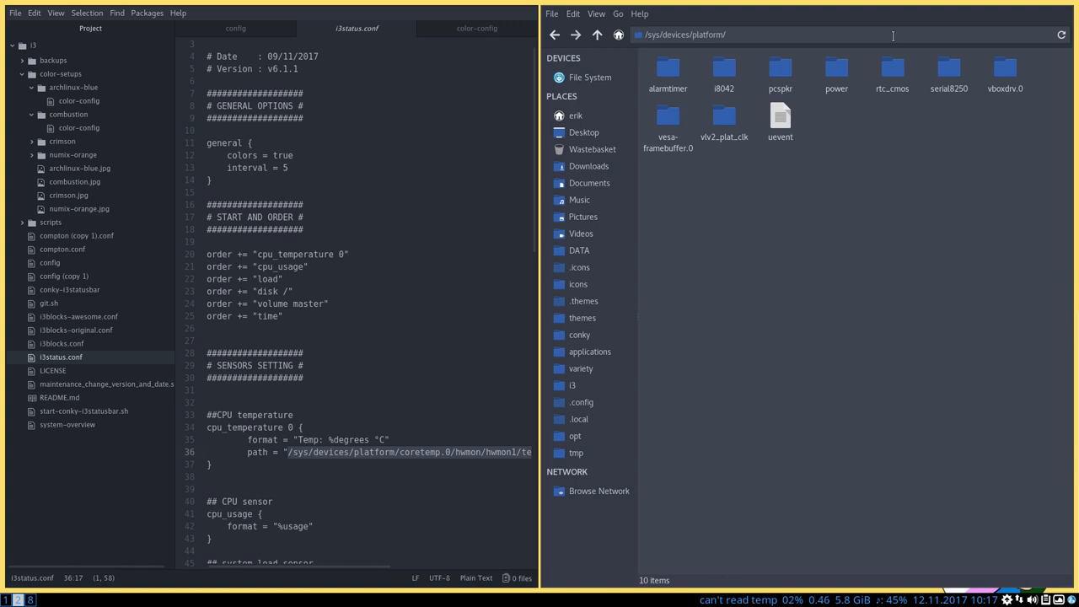
pyautogui.moveTo(823, 221)
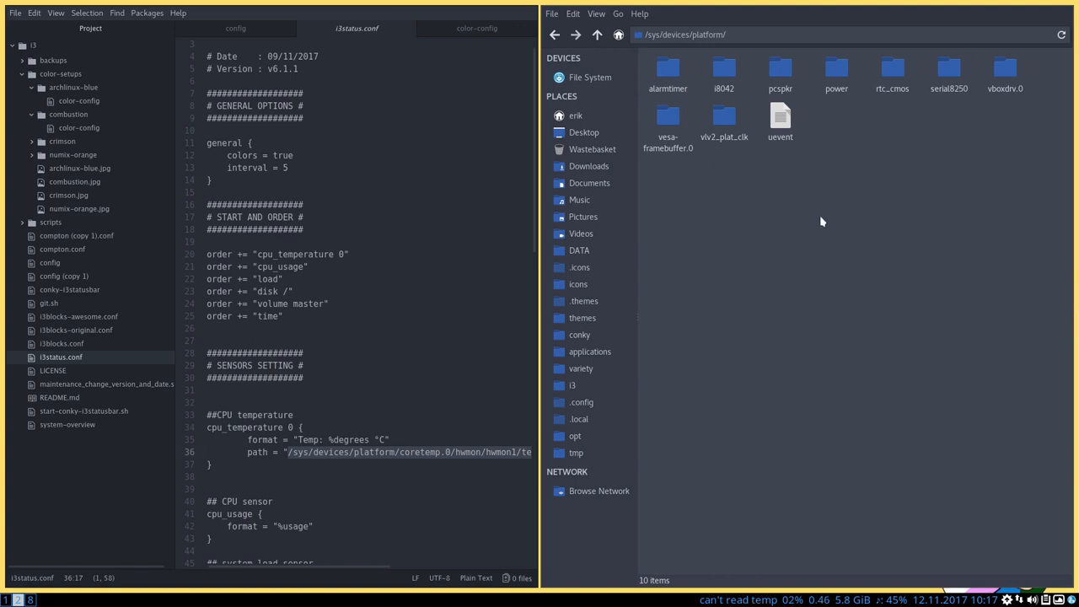